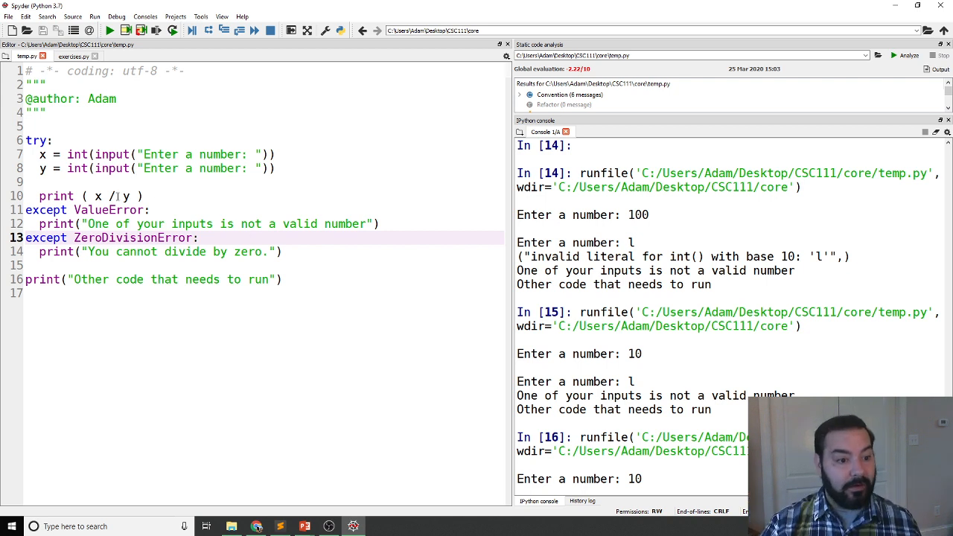
# Add 'as e' to the ValueError handler and assign msg = e.args[0] on the next line
pyautogui.doubleClick(109, 210)
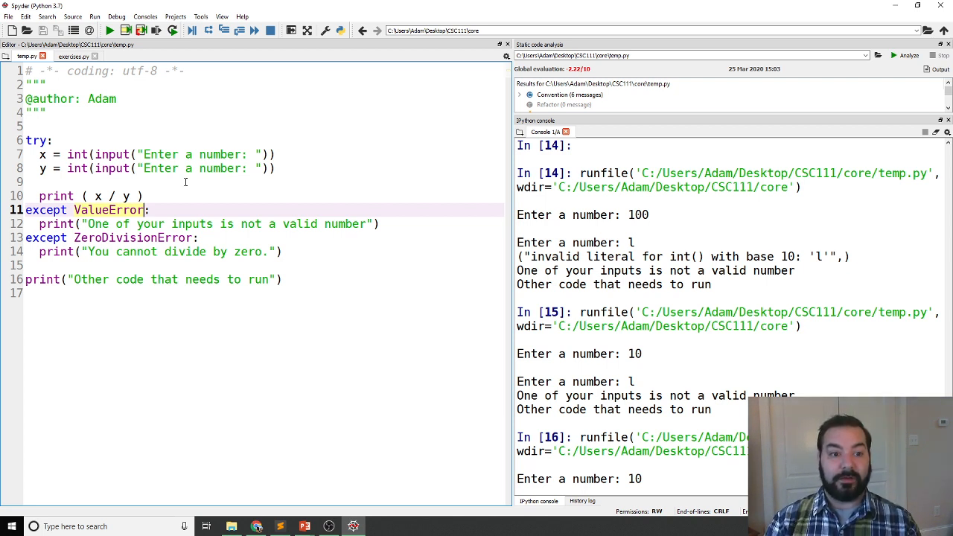
pyautogui.write('as')
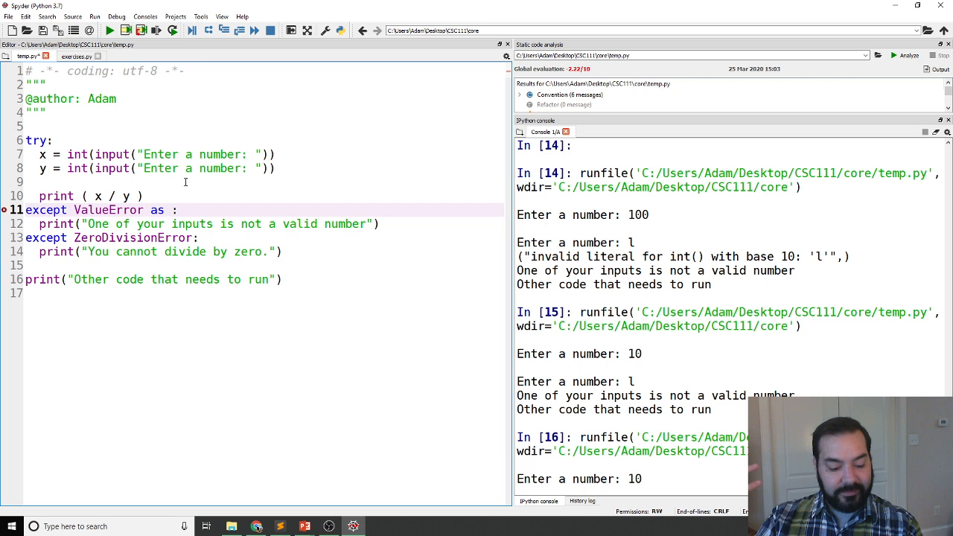
pyautogui.write('e')
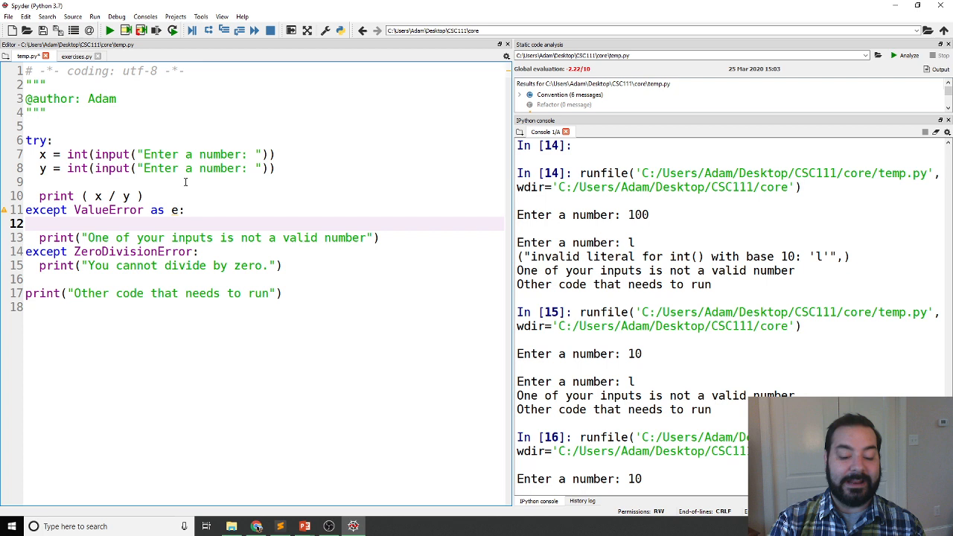
pyautogui.write('mag')
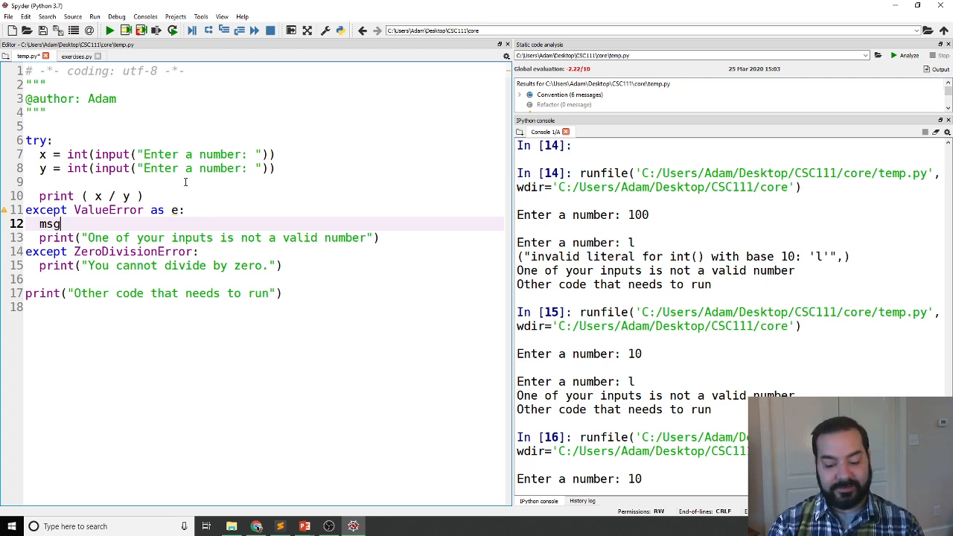
pyautogui.write('=')
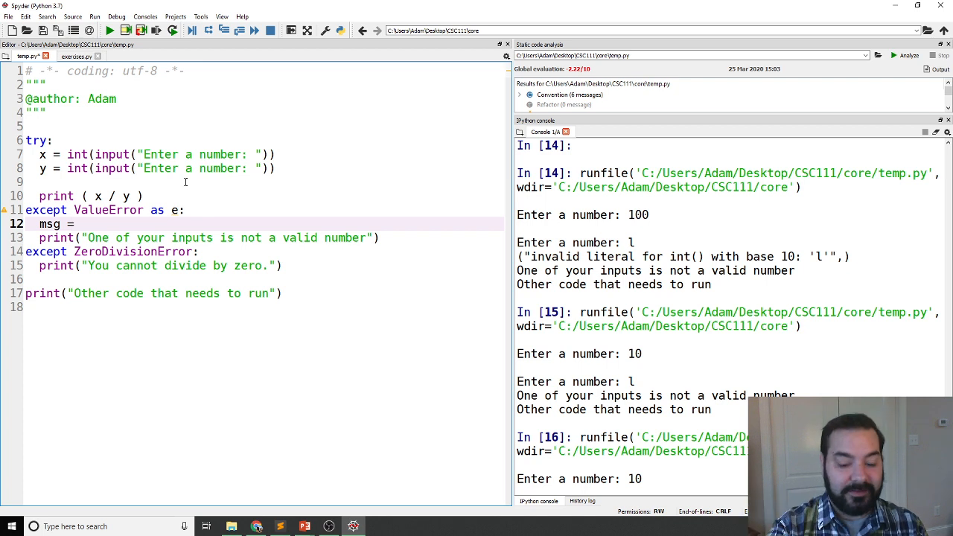
pyautogui.write('e.args')
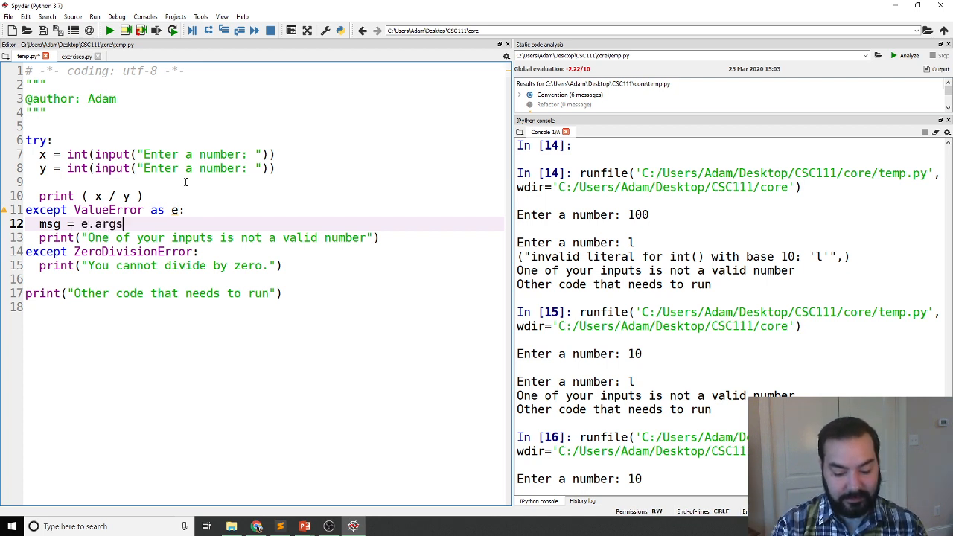
pyautogui.write('[0]')
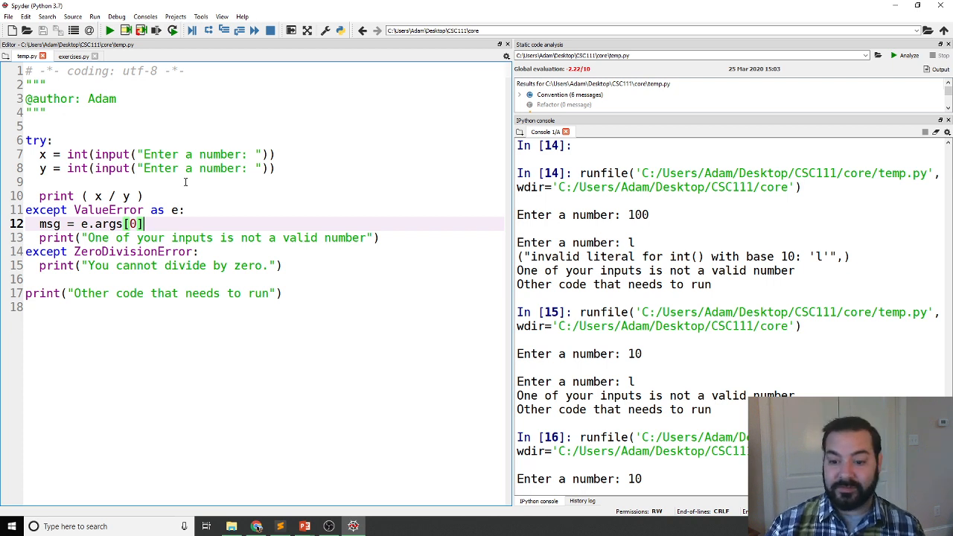
# Replace the fixed message string on line 13 with msg
pyautogui.doubleClick(550, 256)
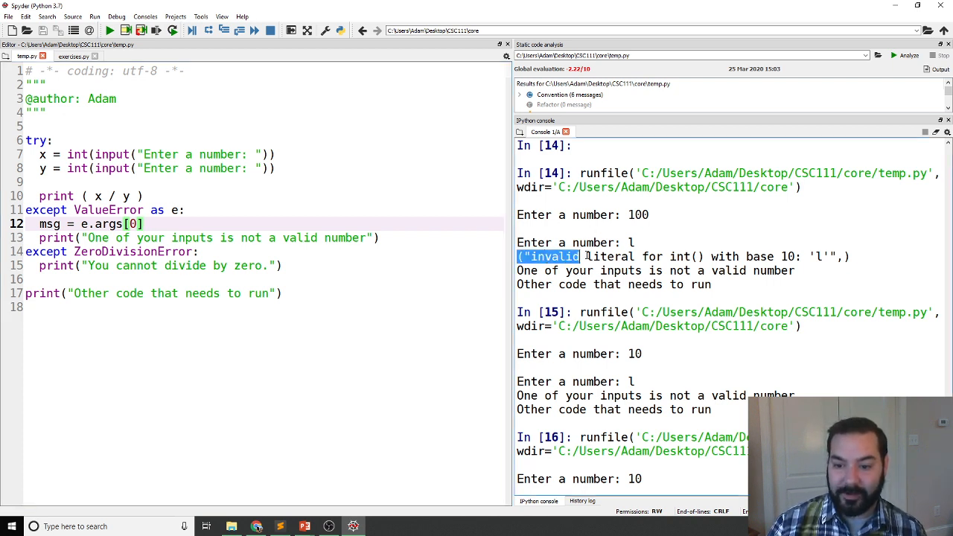
pyautogui.doubleClick(685, 256)
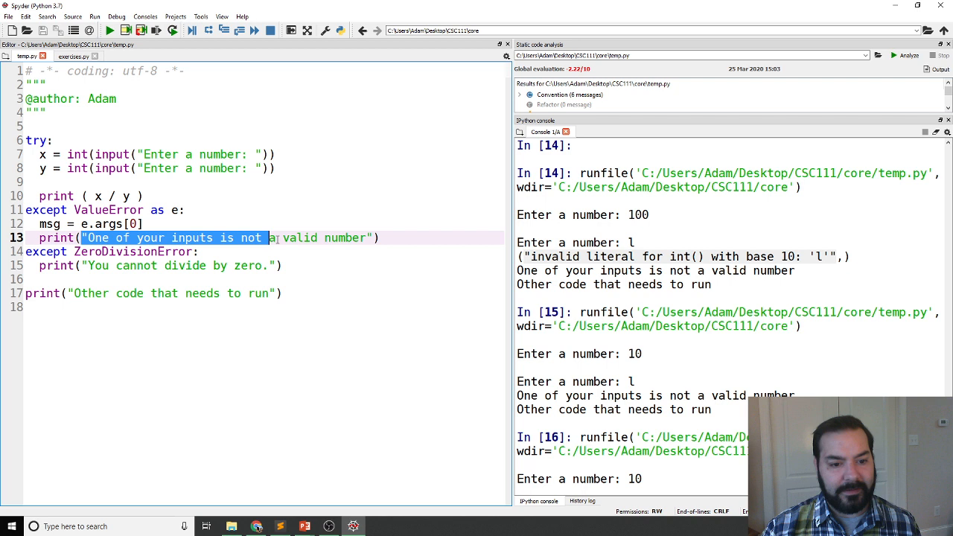
pyautogui.moveTo(271, 237); pyautogui.dragTo(370, 238)
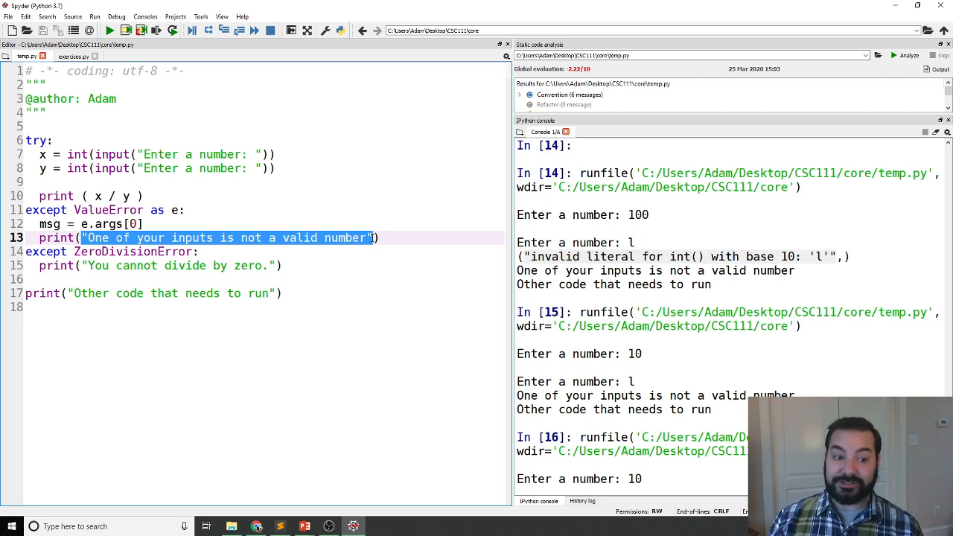
pyautogui.write('msg)')
pyautogui.write('print(msg')
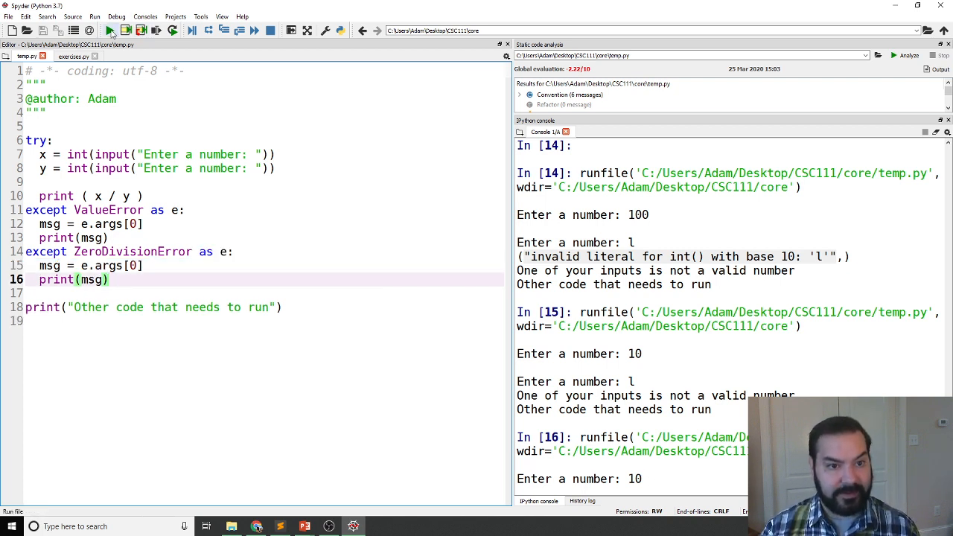
# Run the script with inputs 10 and 'a', showing the invalid literal for int() message
pyautogui.click(109, 30)
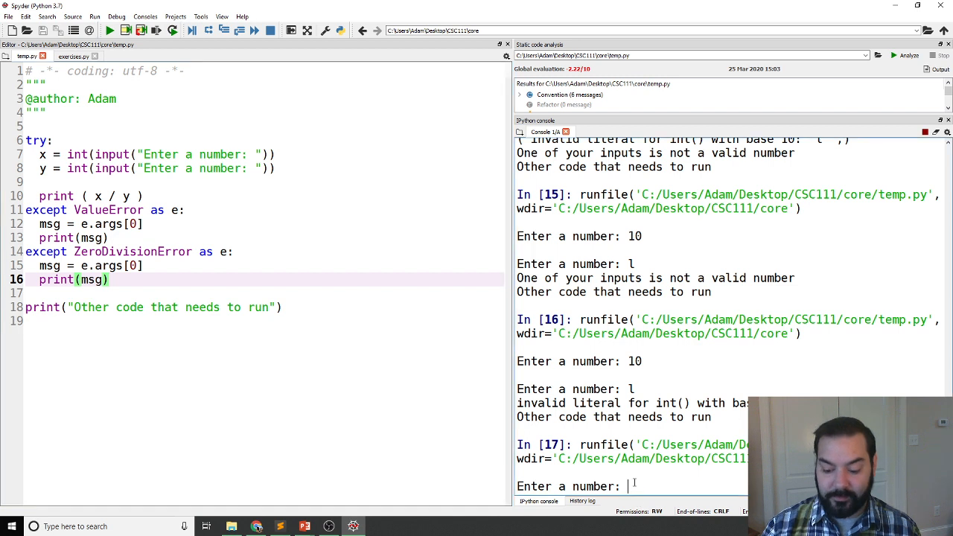
pyautogui.write('a')
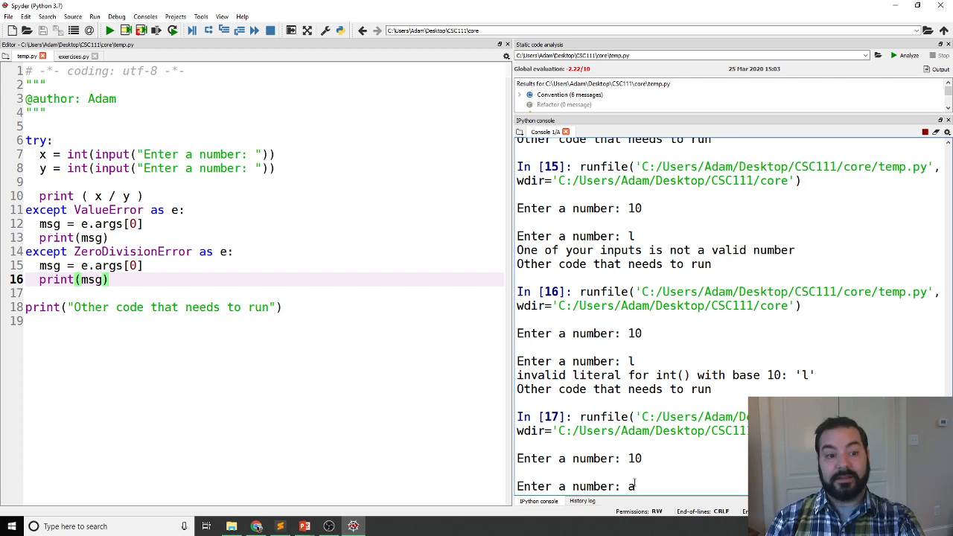
pyautogui.press('Return')
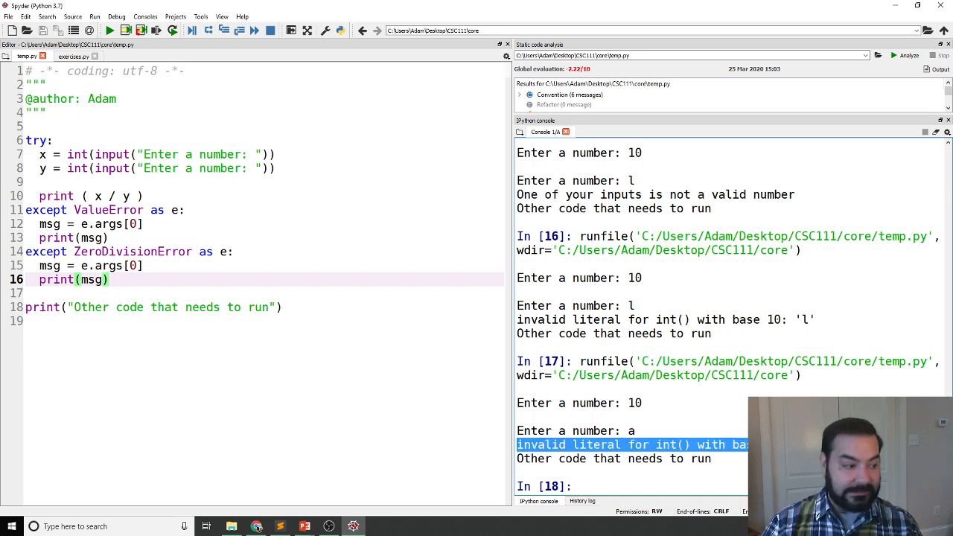
pyautogui.scroll(-3)
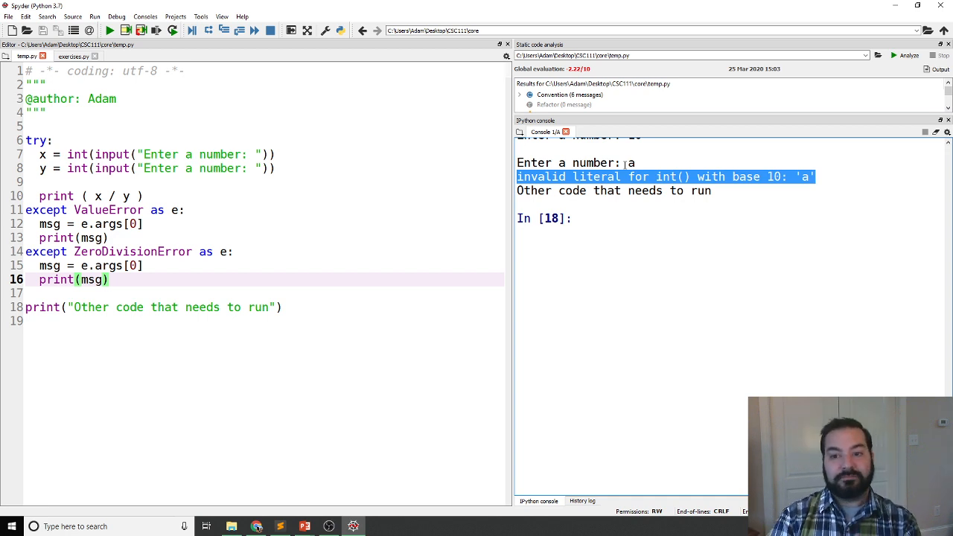
# Rerun the script with inputs 10 and 0 to print 'division by zero'
pyautogui.click(109, 31)
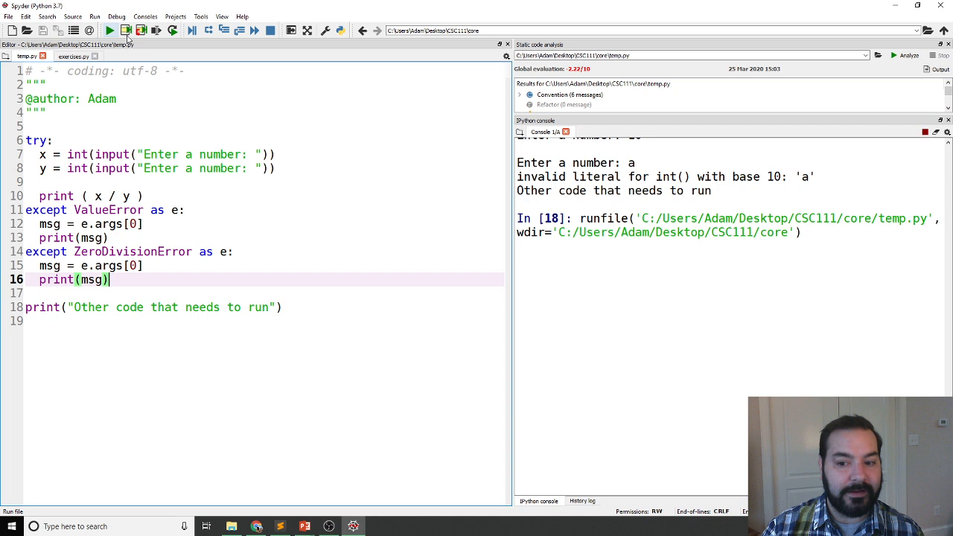
pyautogui.click(109, 30)
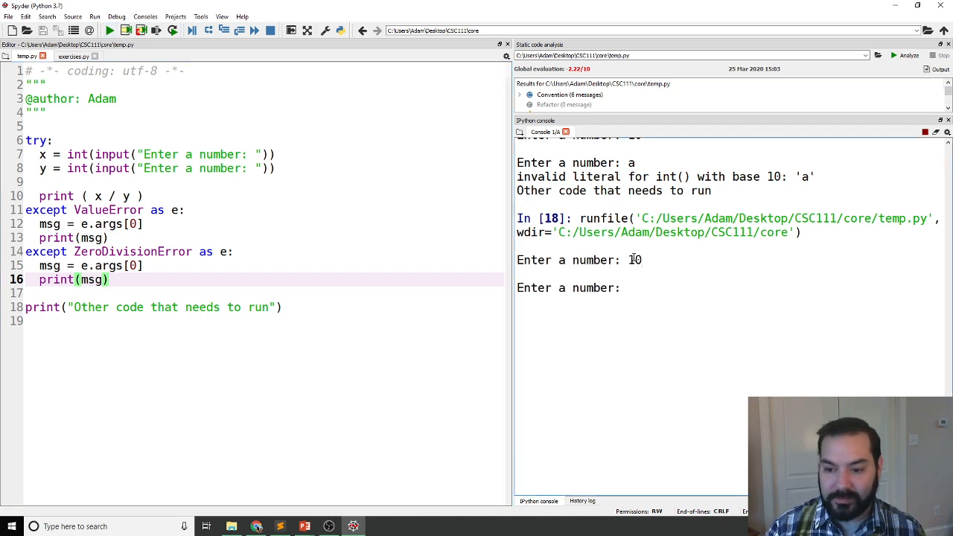
pyautogui.write('0')
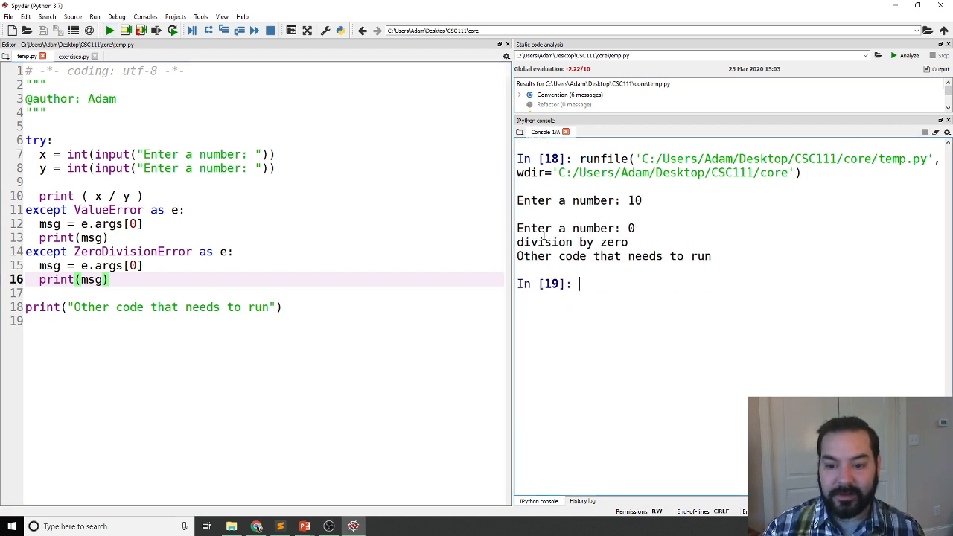